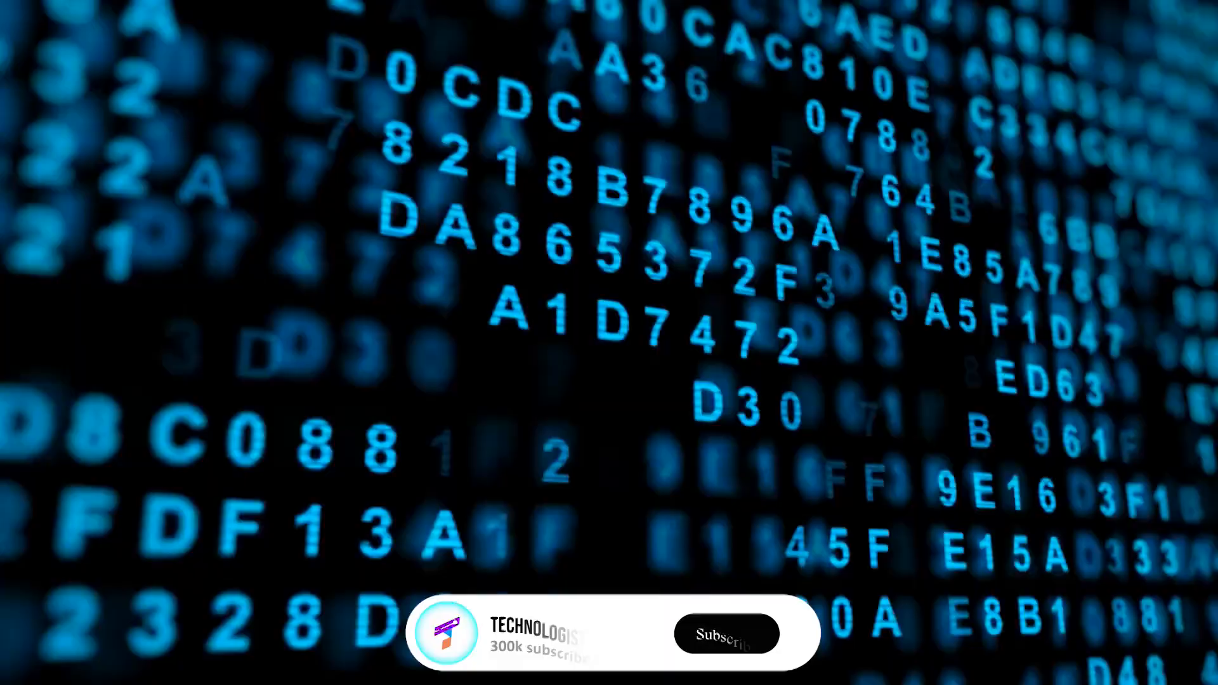
- Let the footage play as the TECHNOLOGIST overlay's Subscribe button animates to Subscribed
left_click(725, 633)
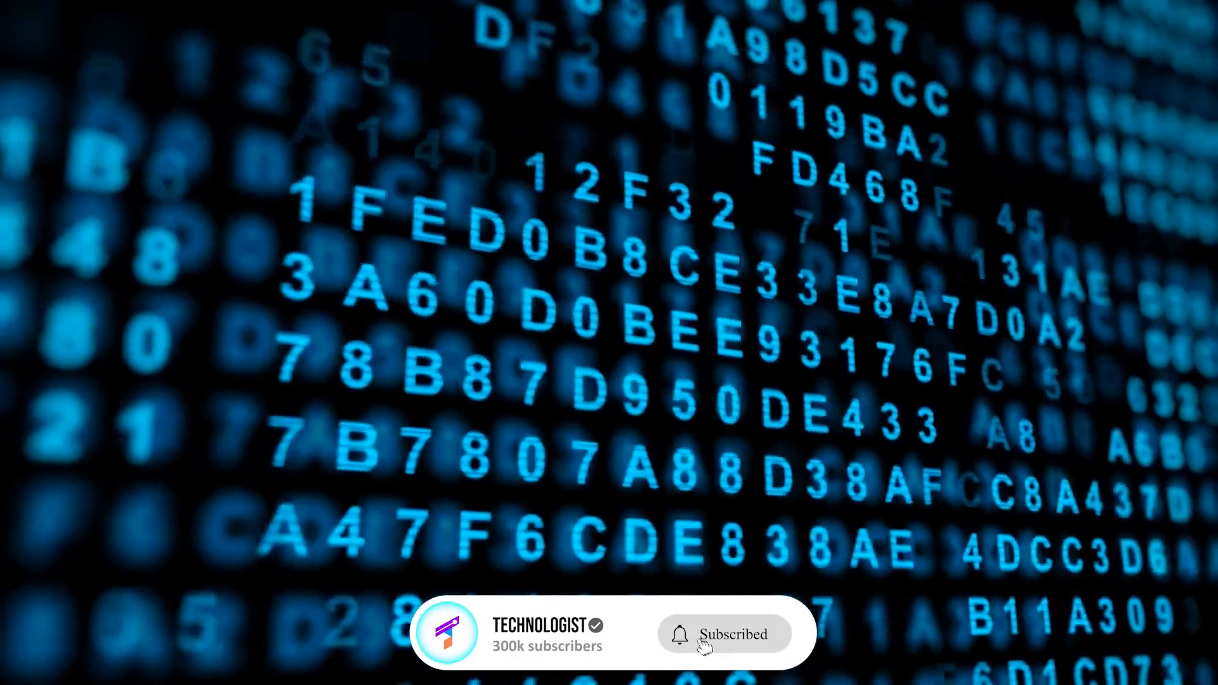